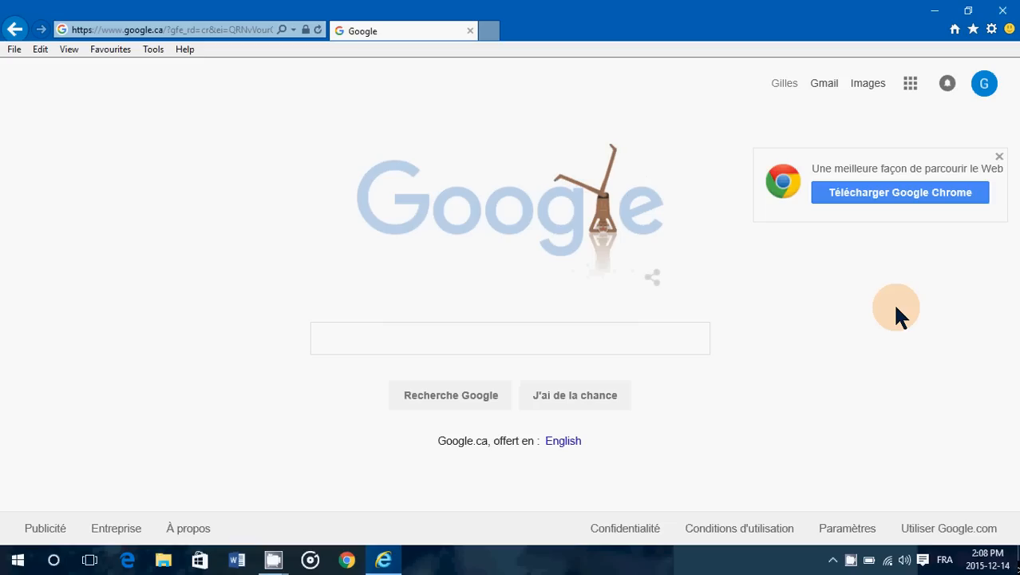
{"action": "mouse_move", "coordinate": [190, 482]}
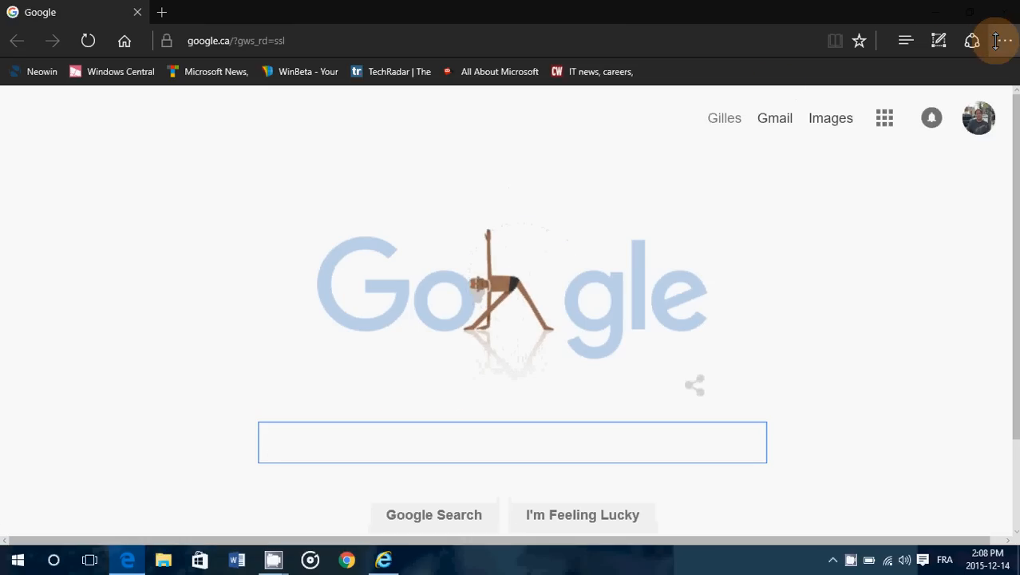
Review Microsoft Edge's settings pane and its advanced settings list
{"action": "left_click", "coordinate": [1001, 42]}
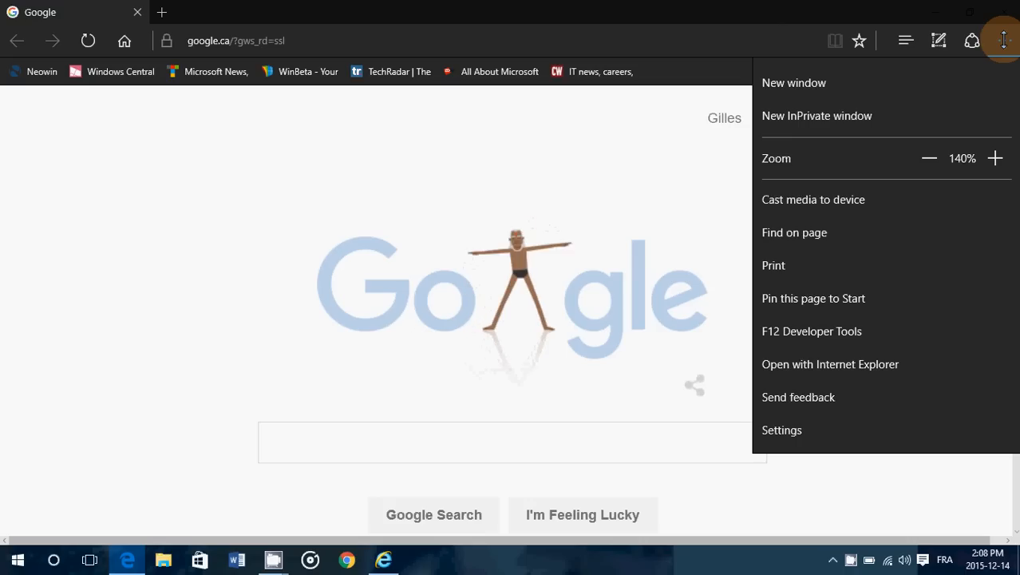
{"action": "mouse_move", "coordinate": [910, 364]}
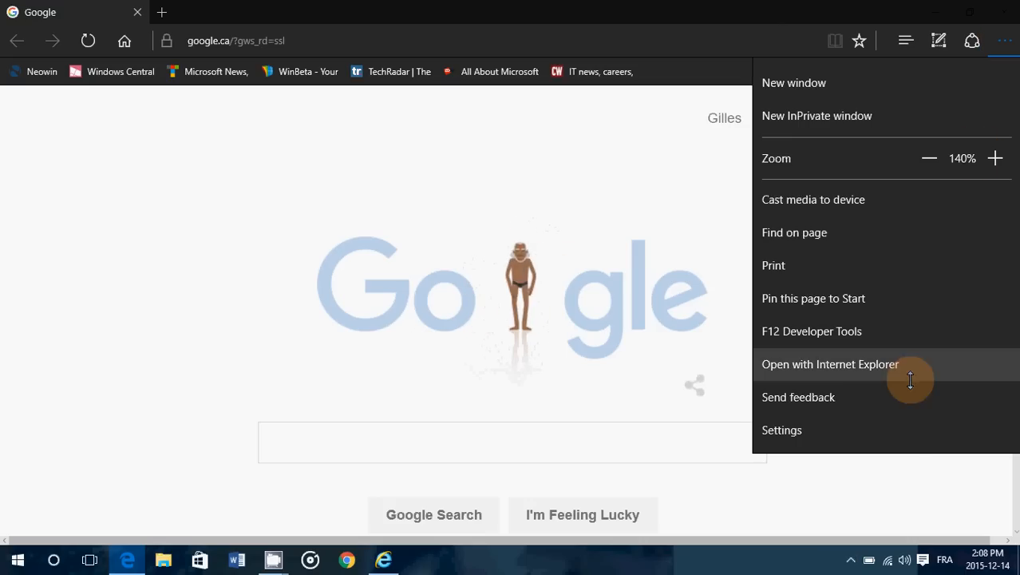
{"action": "left_click", "coordinate": [780, 429]}
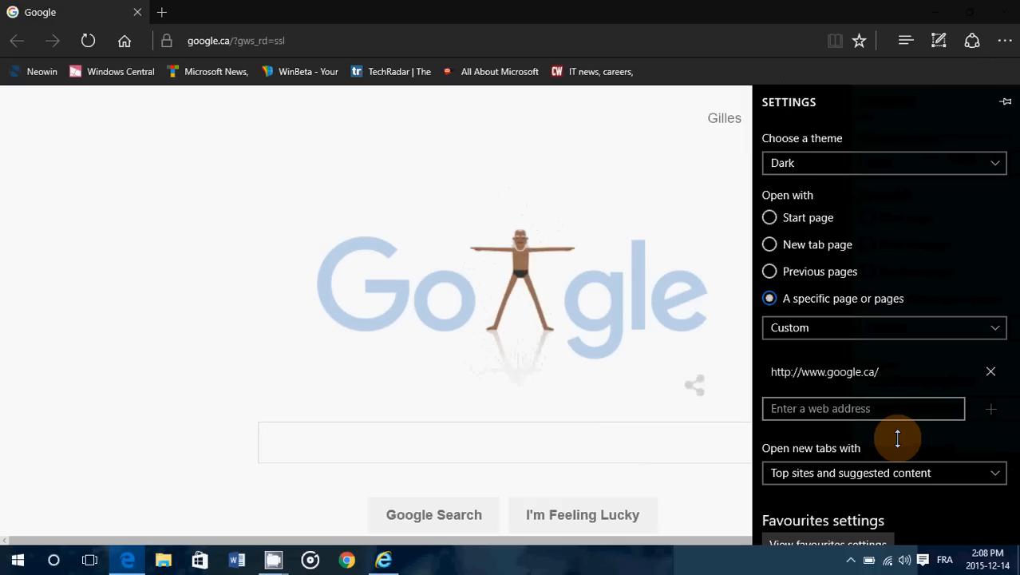
{"action": "scroll", "scroll_direction": "down", "scroll_amount": 3}
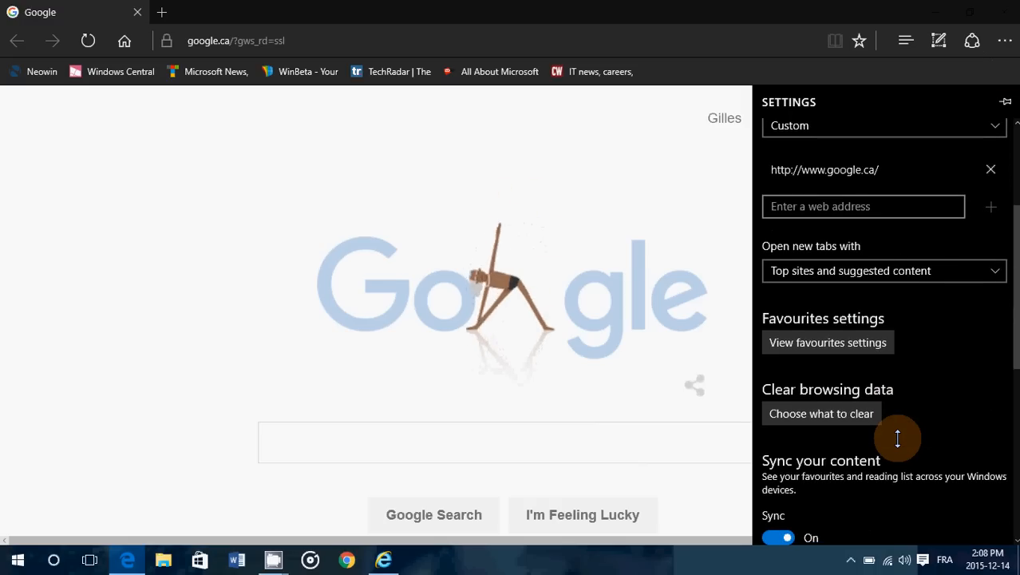
{"action": "scroll", "scroll_direction": "down", "scroll_amount": 3}
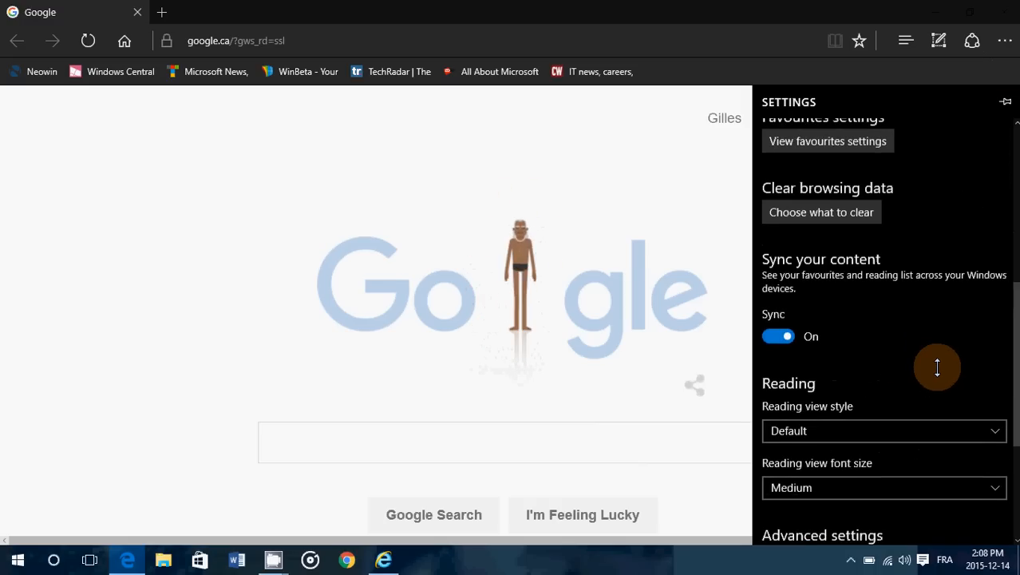
{"action": "scroll", "scroll_direction": "down", "scroll_amount": 3}
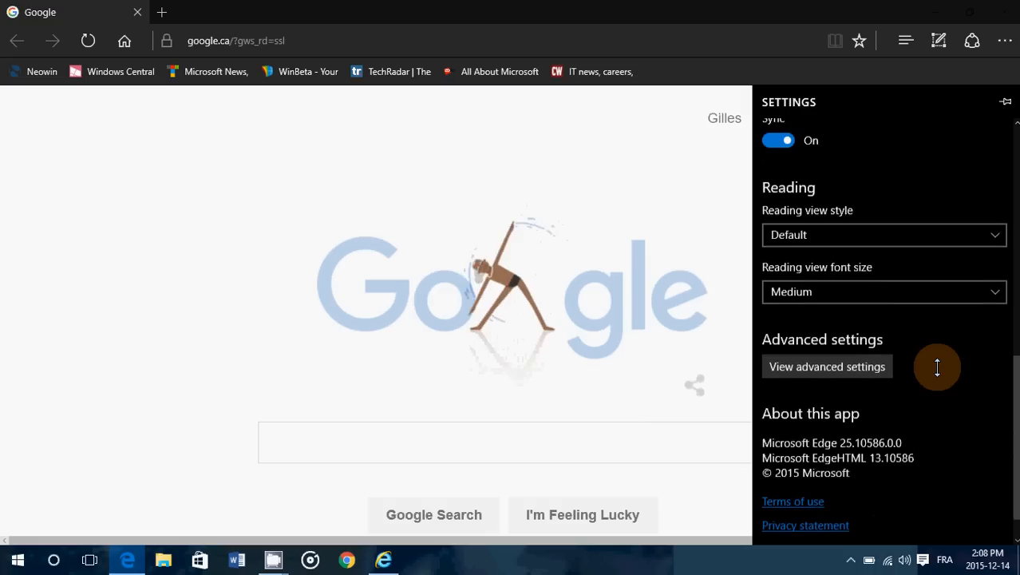
{"action": "left_click", "coordinate": [827, 365]}
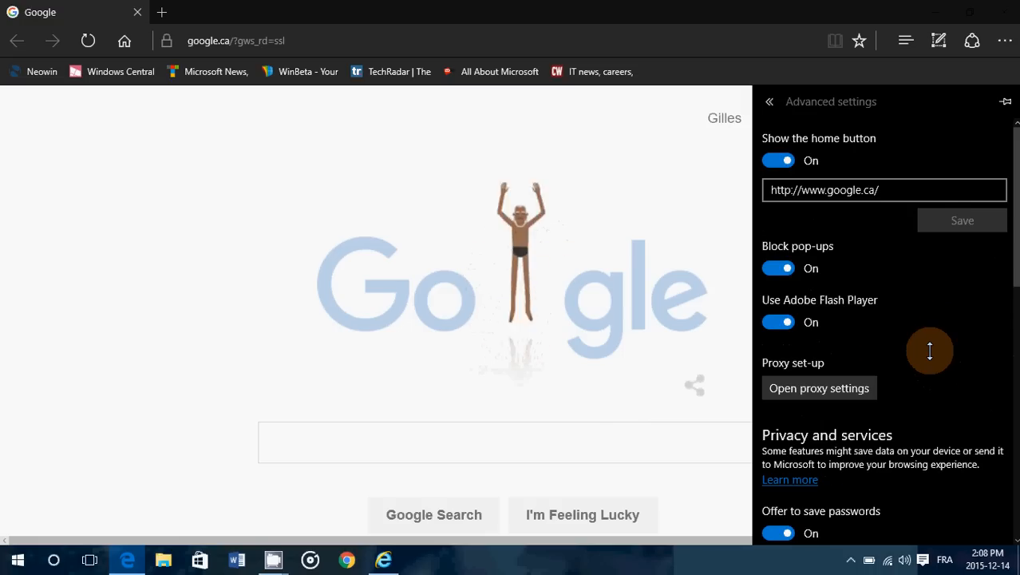
{"action": "scroll", "scroll_direction": "down", "scroll_amount": 3}
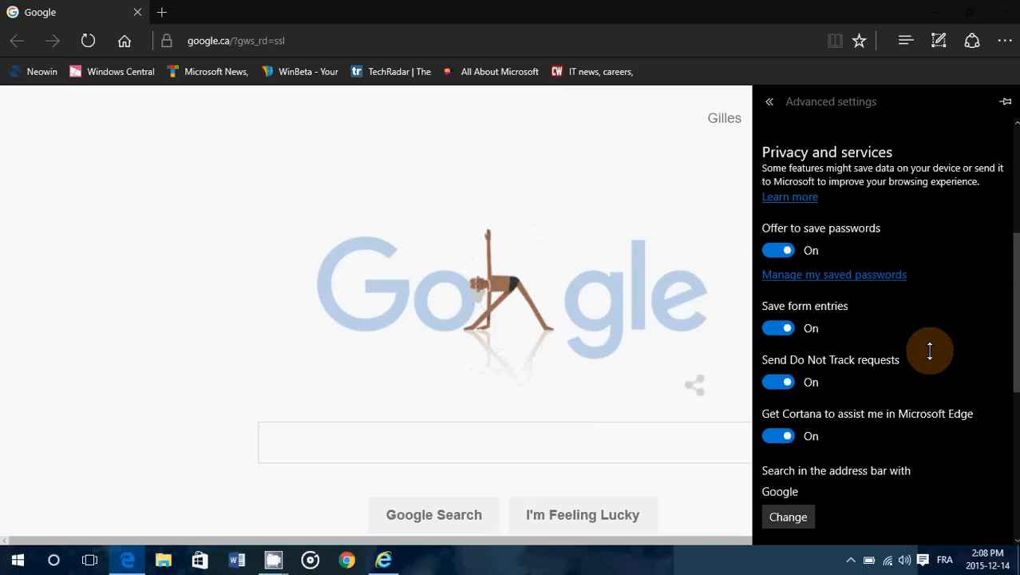
{"action": "scroll", "scroll_direction": "down", "scroll_amount": 3}
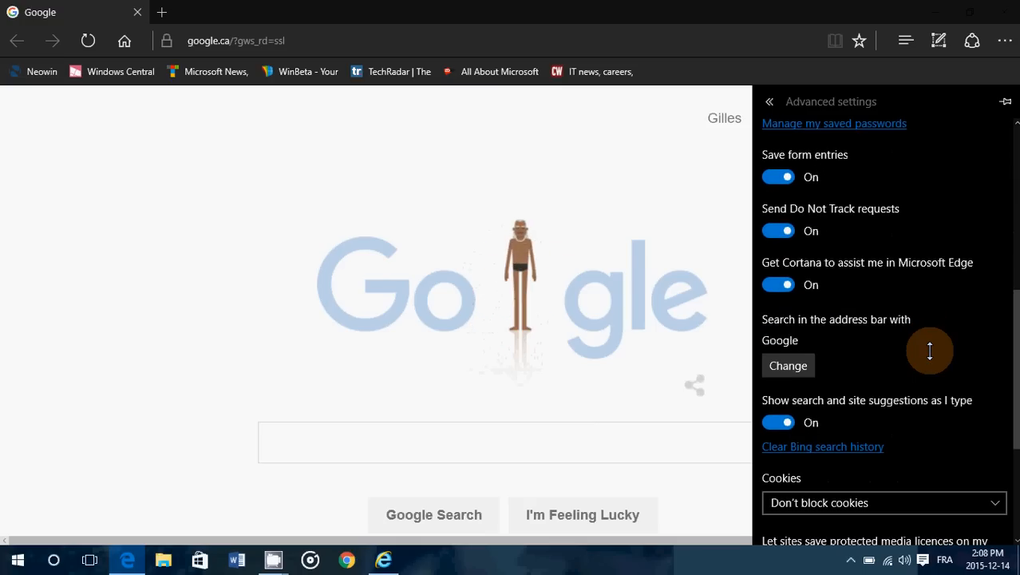
{"action": "scroll", "scroll_direction": "down", "scroll_amount": 3}
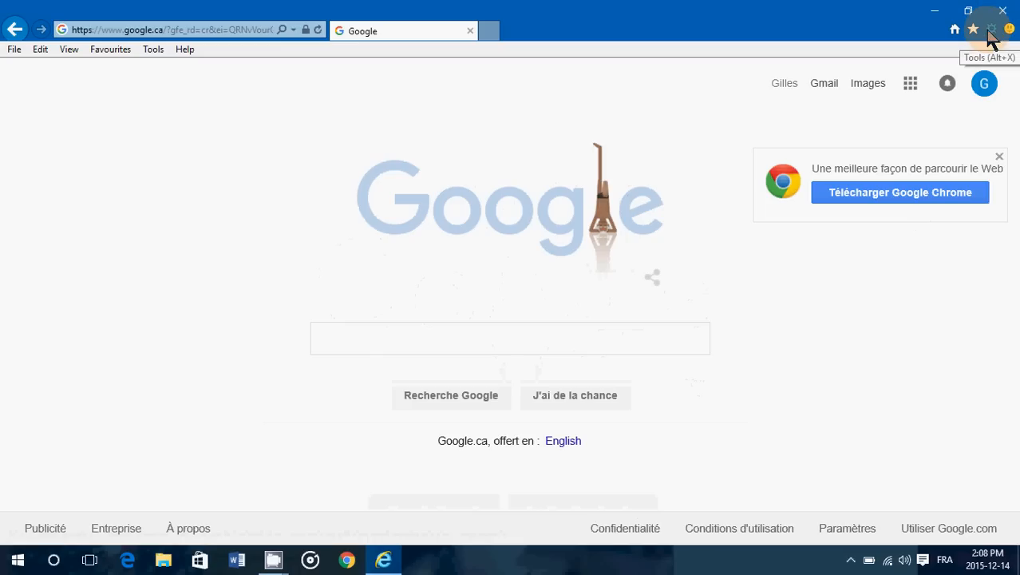
Bring up Internet Explorer 11's Compatibility View settings from the Tools menu
{"action": "left_click", "coordinate": [990, 29]}
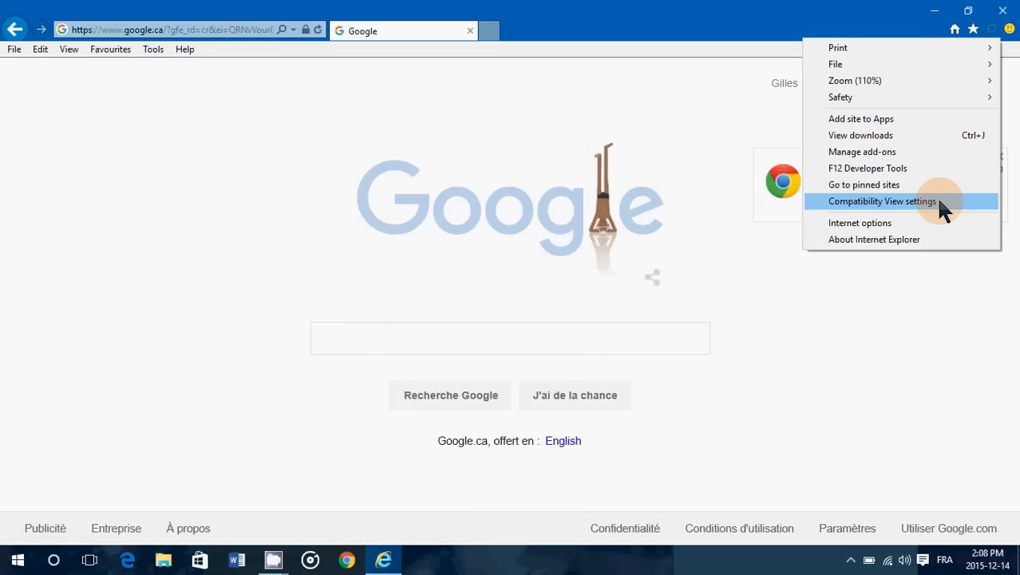
{"action": "left_click", "coordinate": [881, 202]}
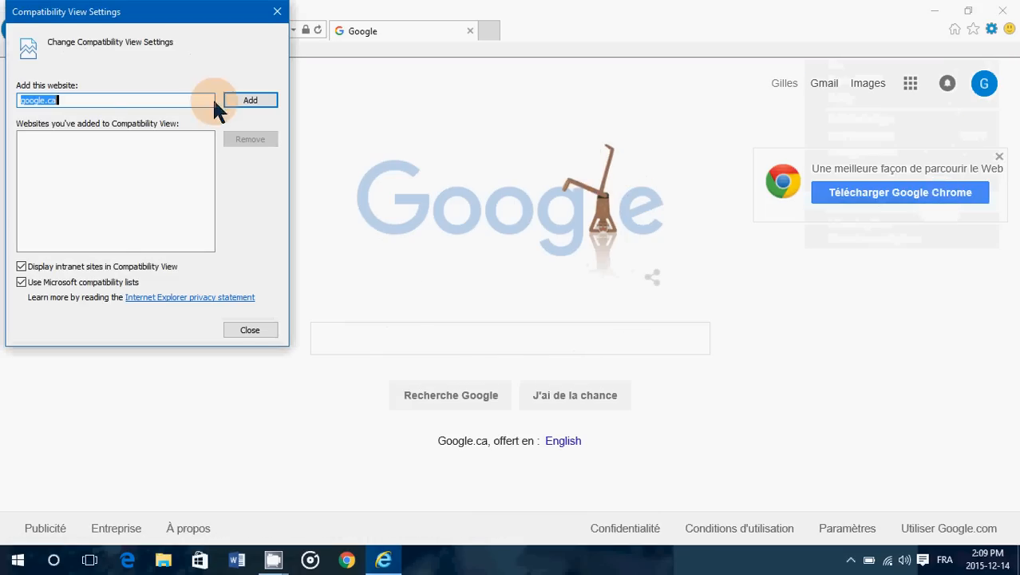
{"action": "mouse_move", "coordinate": [87, 240]}
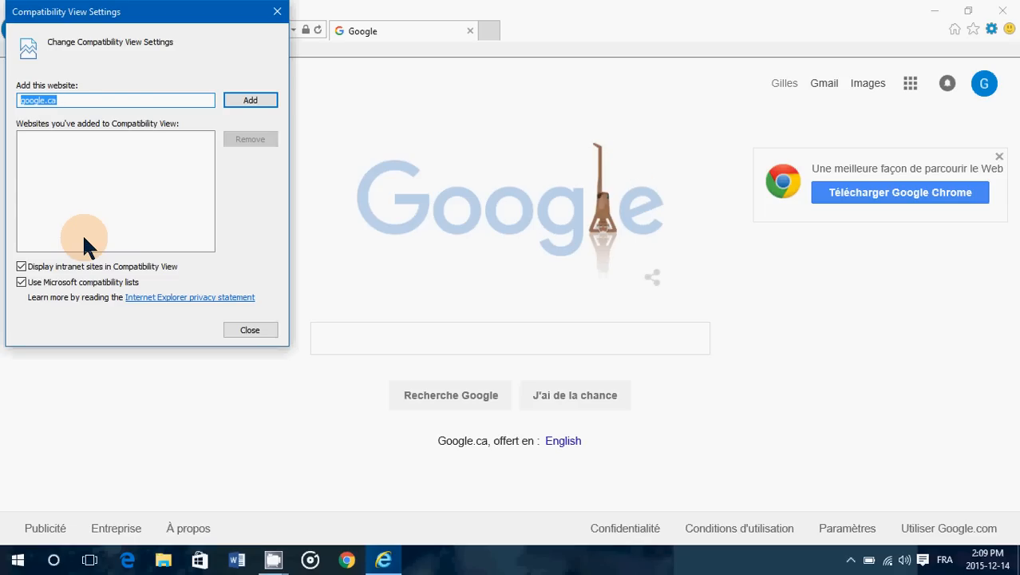
{"action": "left_click", "coordinate": [115, 99]}
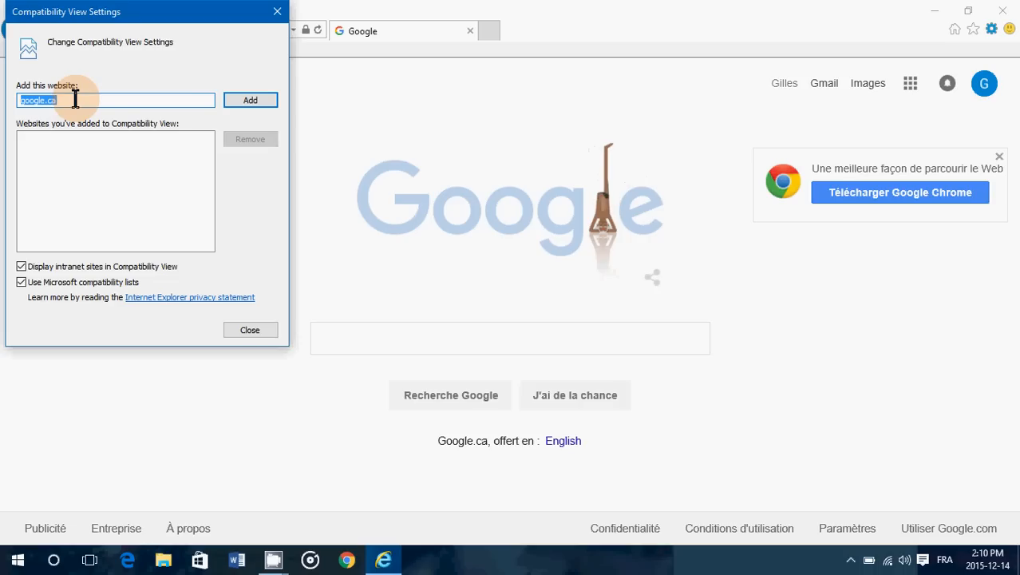
{"action": "left_click", "coordinate": [249, 99]}
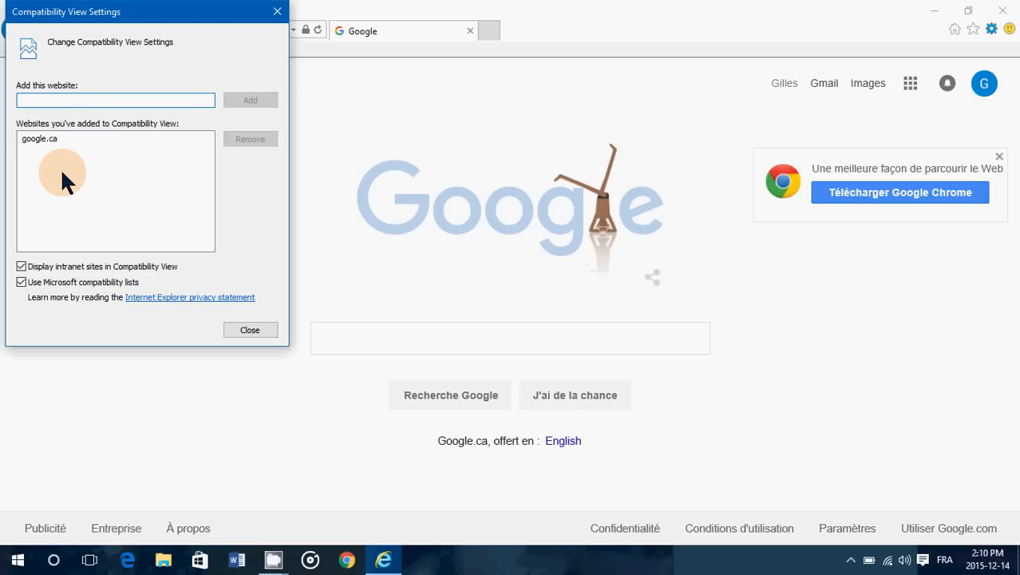
Select the google.ca entry among the sites added to Compatibility View
{"action": "left_click", "coordinate": [115, 99]}
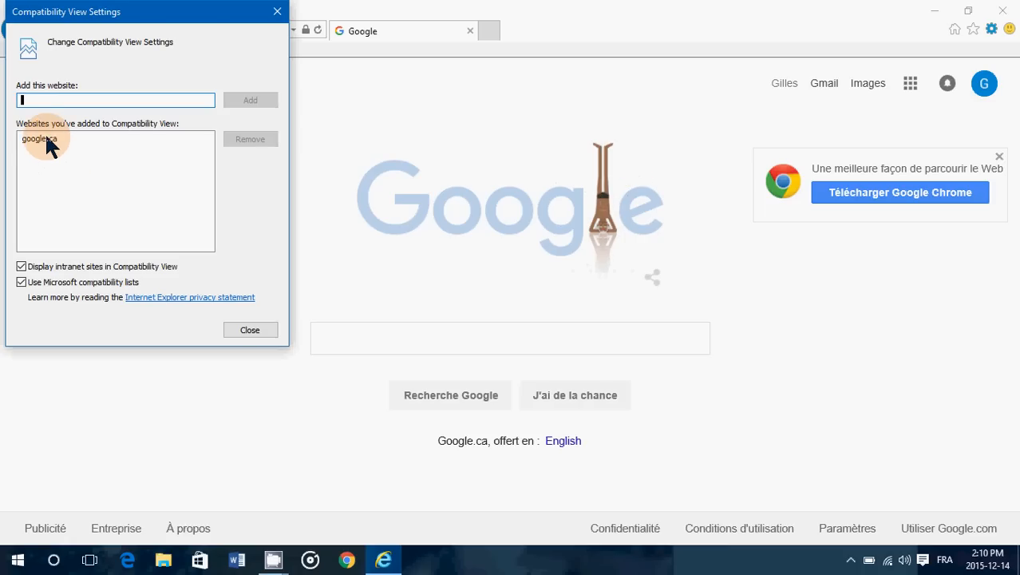
{"action": "left_click", "coordinate": [249, 139]}
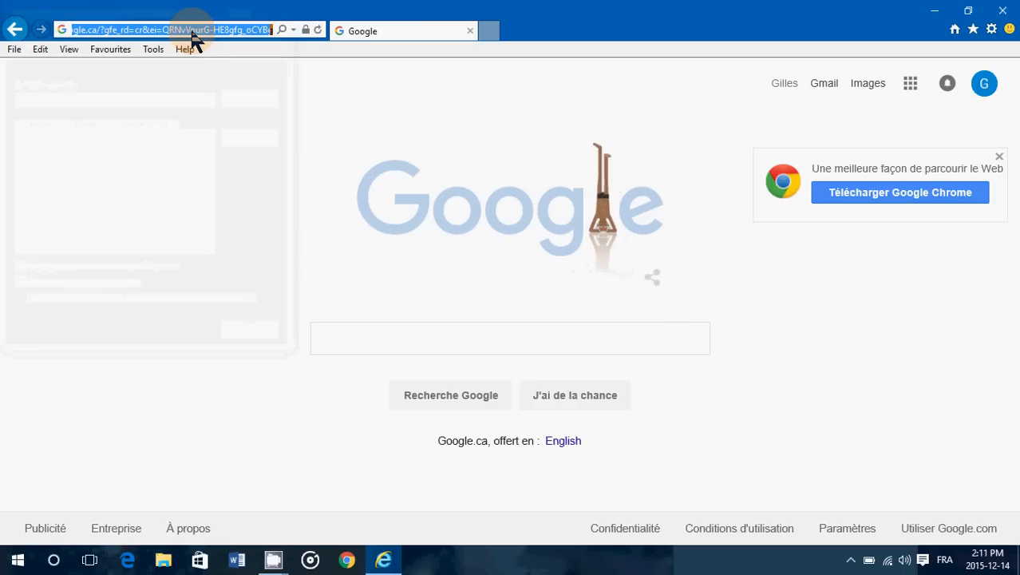
Navigate to spaceweather.com and bring up the Tools menu
{"action": "type", "text": "spacew"}
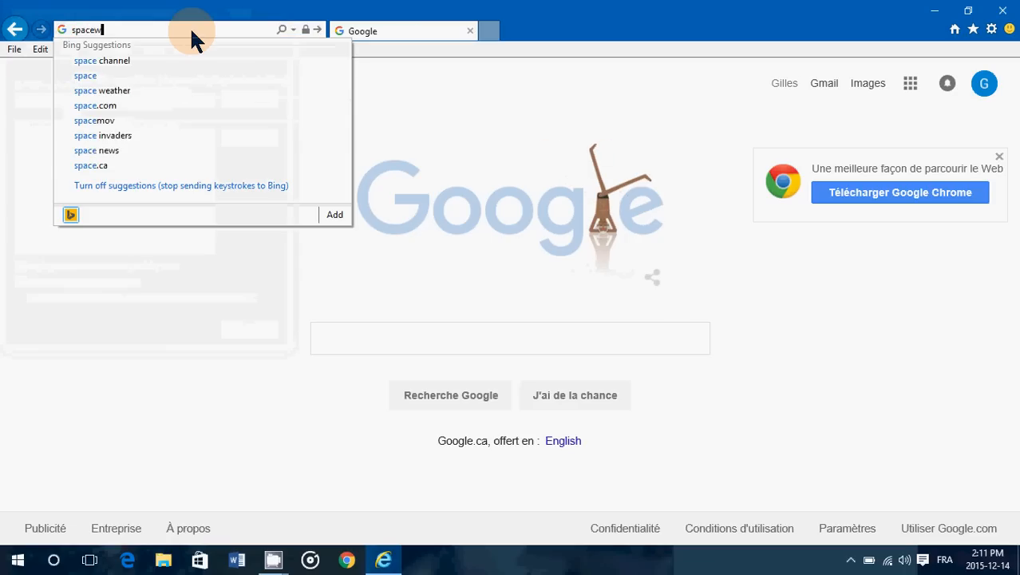
{"action": "type", "text": "eather.com/"}
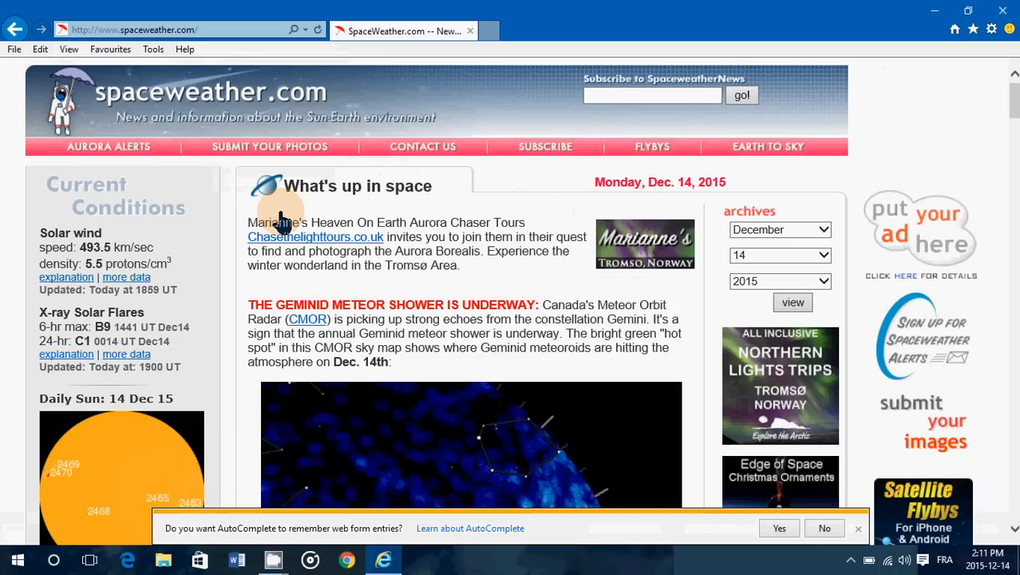
{"action": "left_click", "coordinate": [991, 29]}
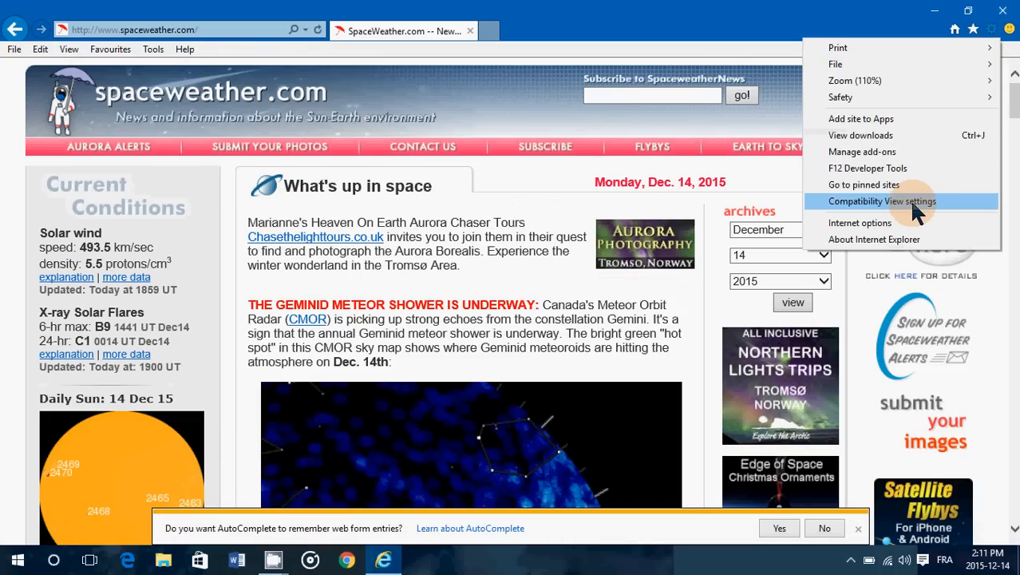
Add spaceweather.com to the Compatibility View list, remove it again, and close the settings
{"action": "left_click", "coordinate": [882, 201]}
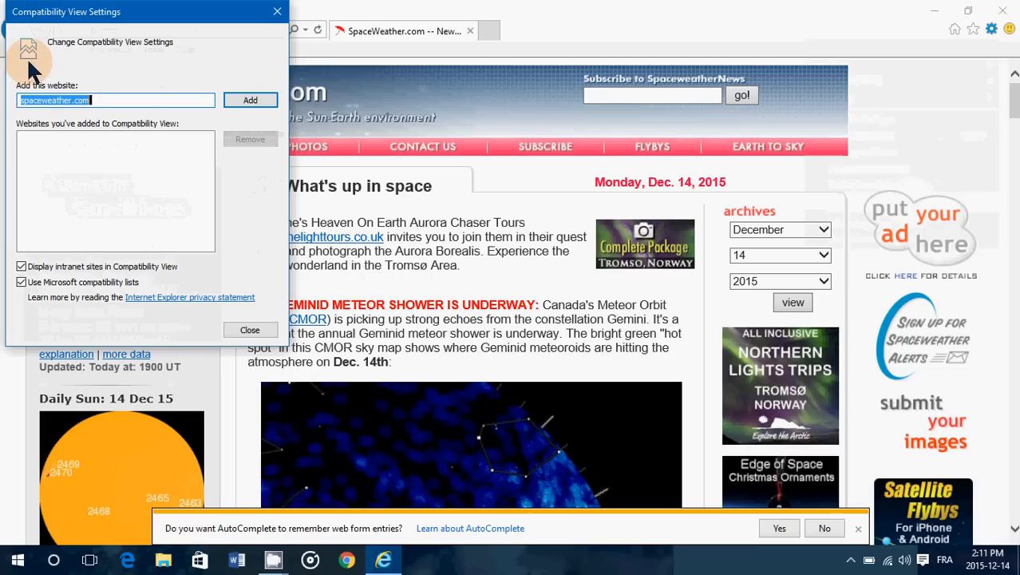
{"action": "mouse_move", "coordinate": [421, 224]}
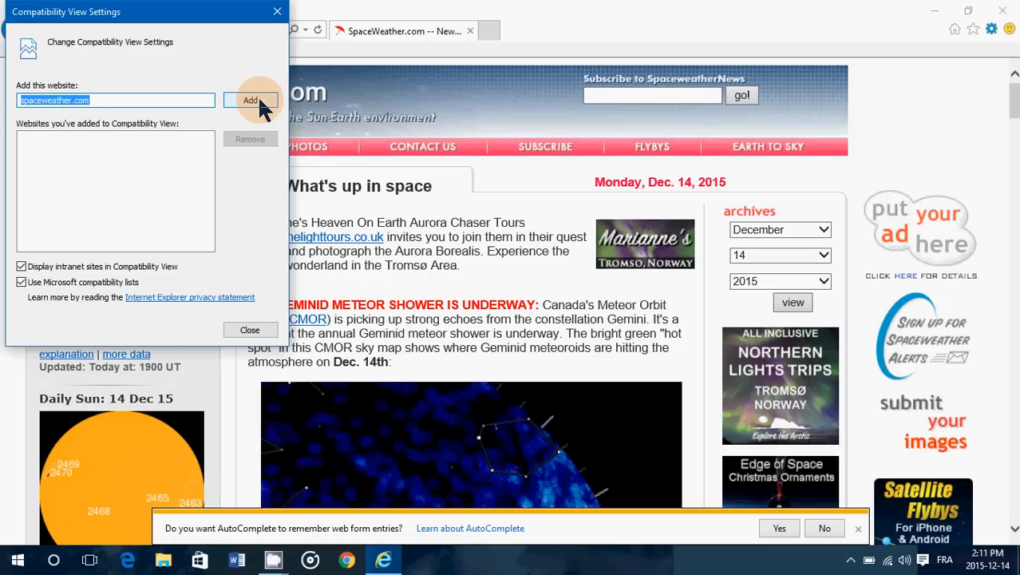
{"action": "left_click", "coordinate": [249, 98]}
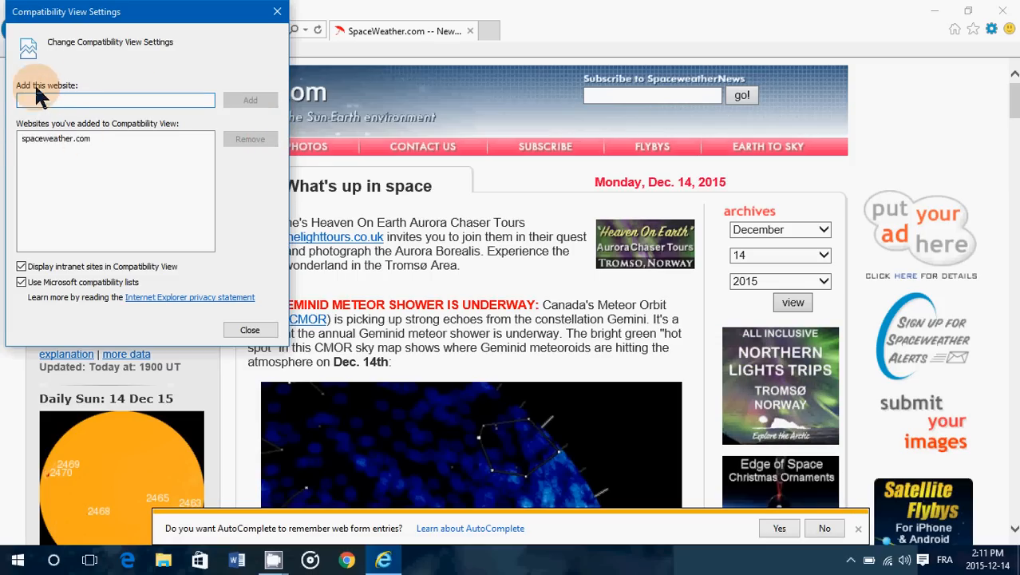
{"action": "left_click", "coordinate": [56, 137]}
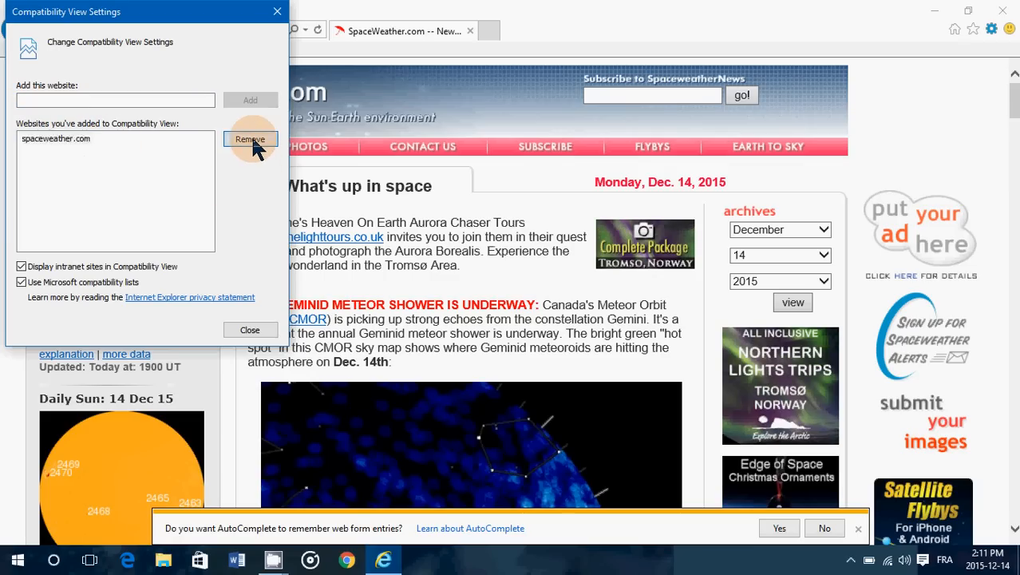
{"action": "left_click", "coordinate": [249, 139]}
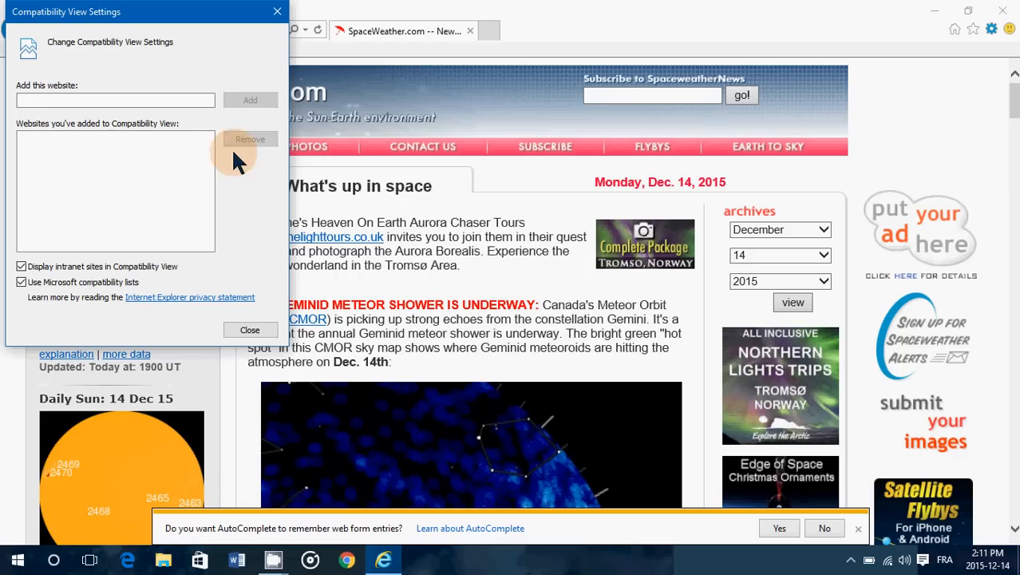
{"action": "left_click", "coordinate": [249, 329]}
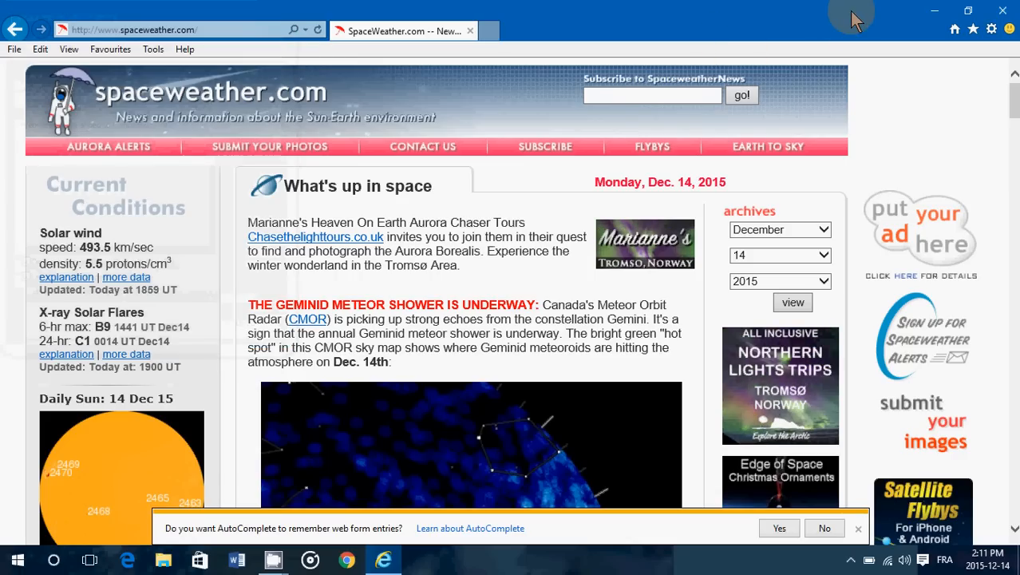